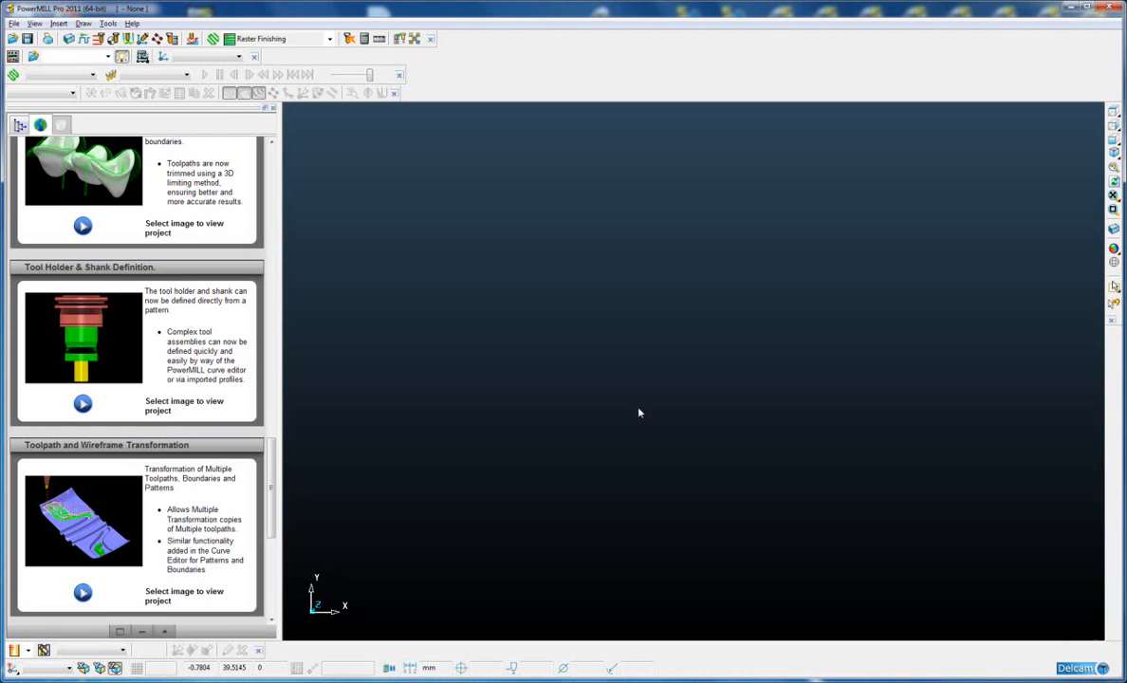
{"action": "mouse_move", "coordinate": [304, 388]}
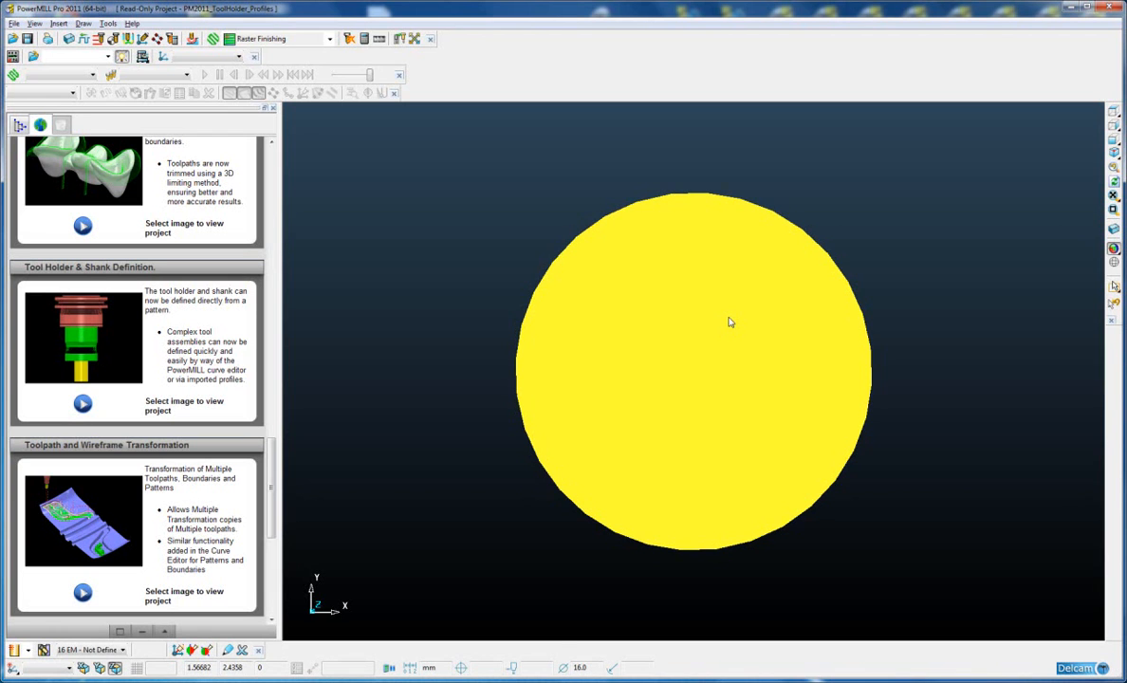
{"action": "mouse_move", "coordinate": [726, 298]}
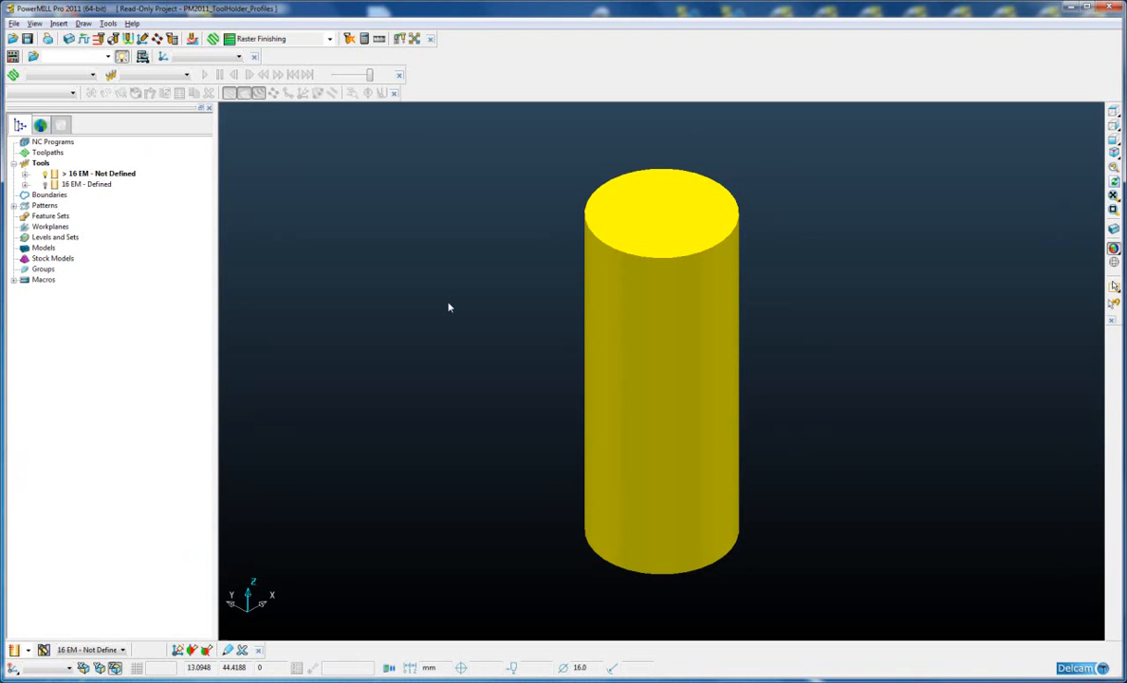
{"action": "mouse_move", "coordinate": [624, 335]}
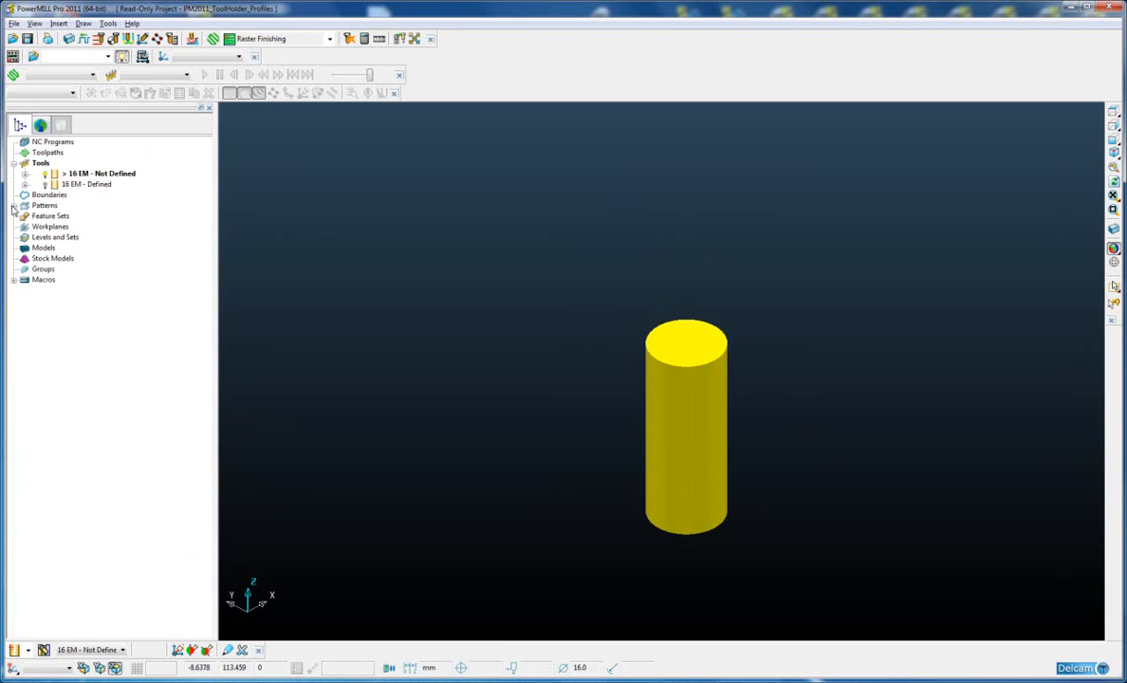
Expand Patterns and display the Shank and Holder profile curves beside the 16 EM cutter.
{"action": "left_click", "coordinate": [16, 205]}
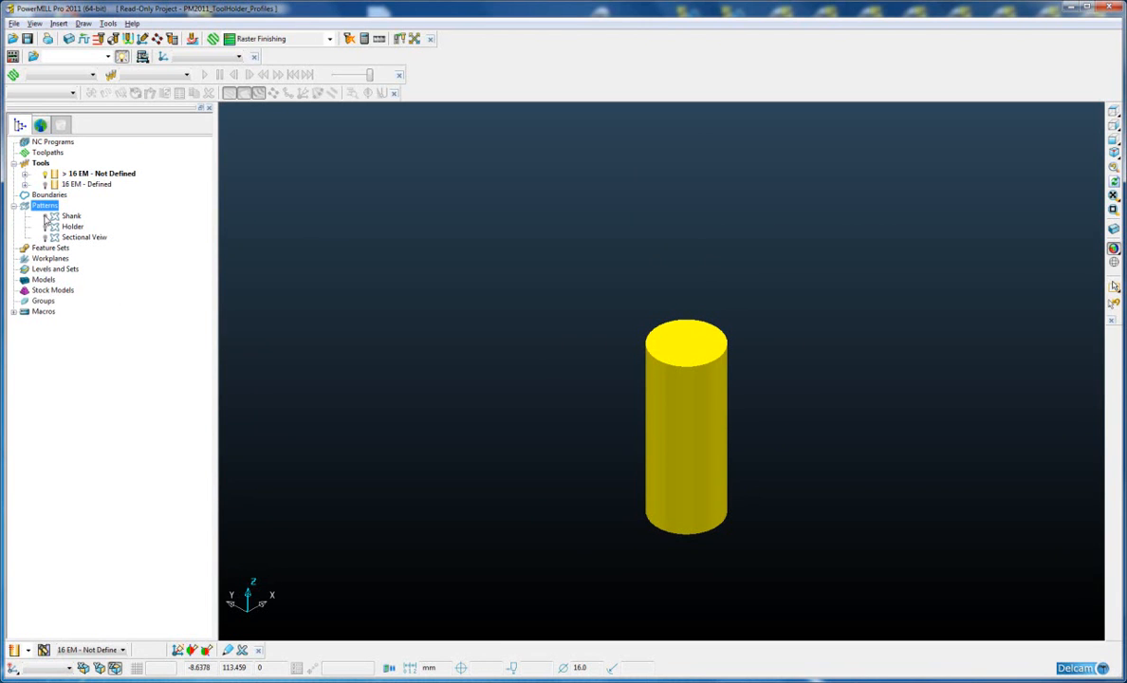
{"action": "left_click", "coordinate": [71, 215]}
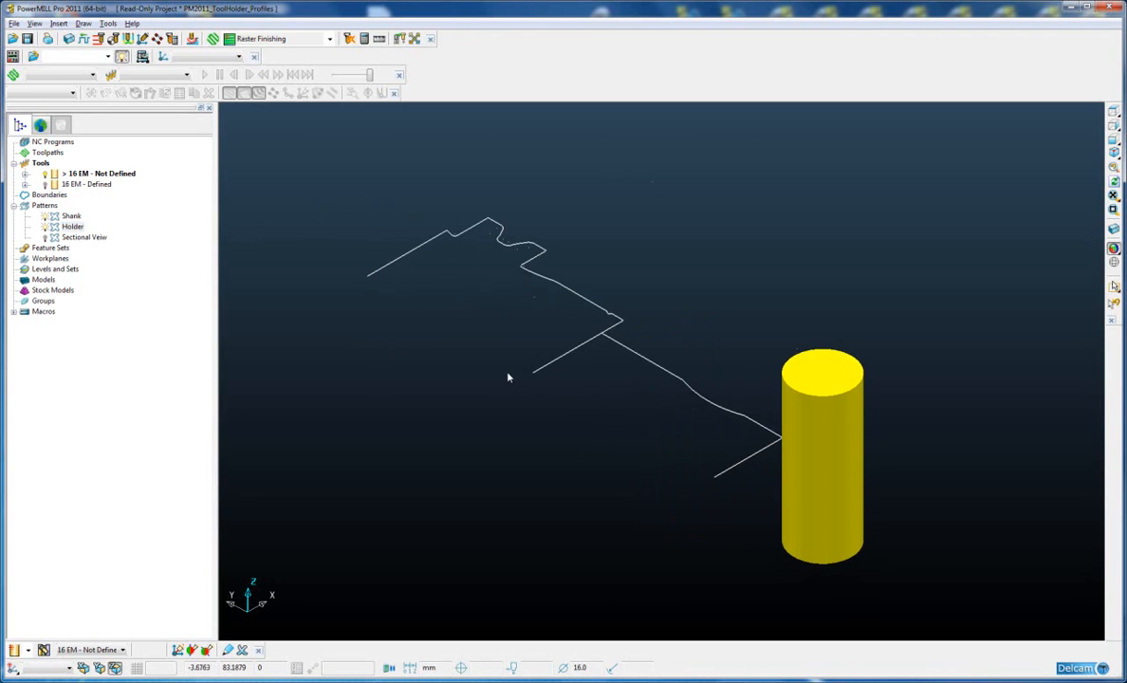
{"action": "mouse_move", "coordinate": [570, 301]}
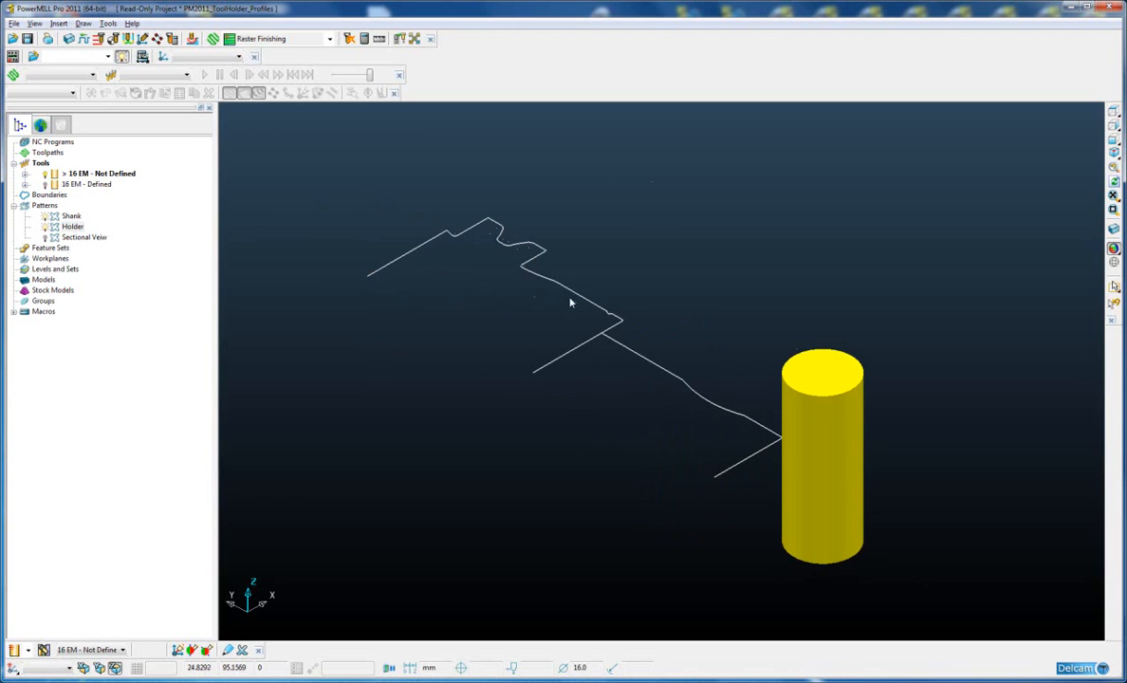
{"action": "mouse_move", "coordinate": [662, 373]}
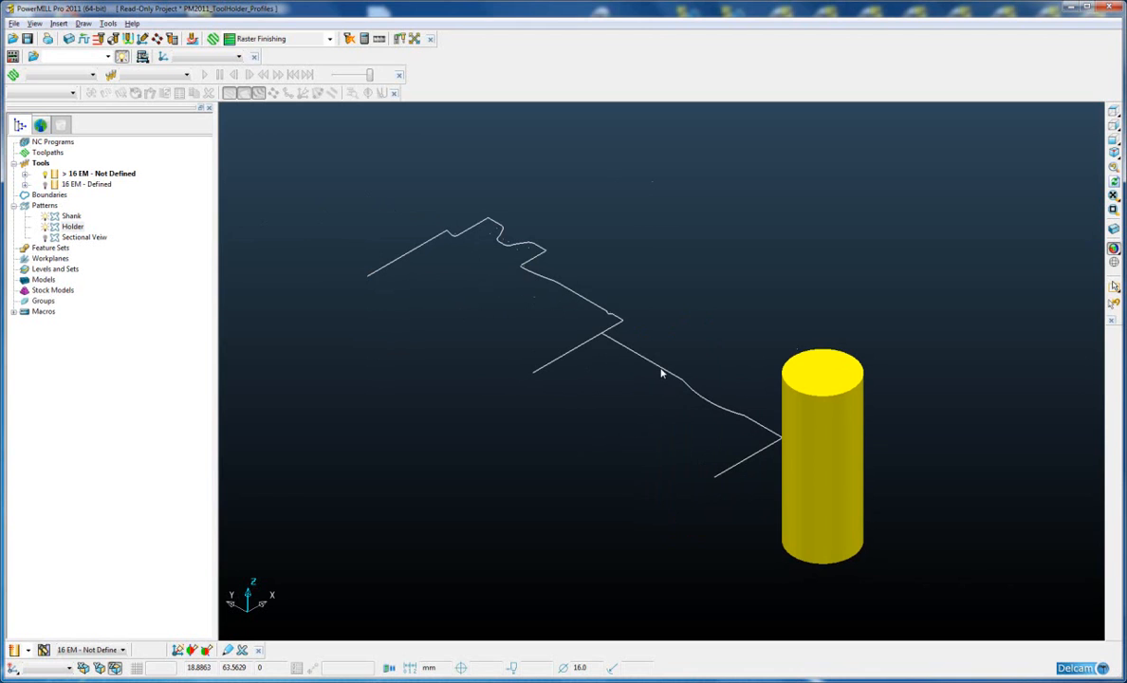
Activate the Shank pattern and accept the curve editor changes.
{"action": "left_click", "coordinate": [72, 226]}
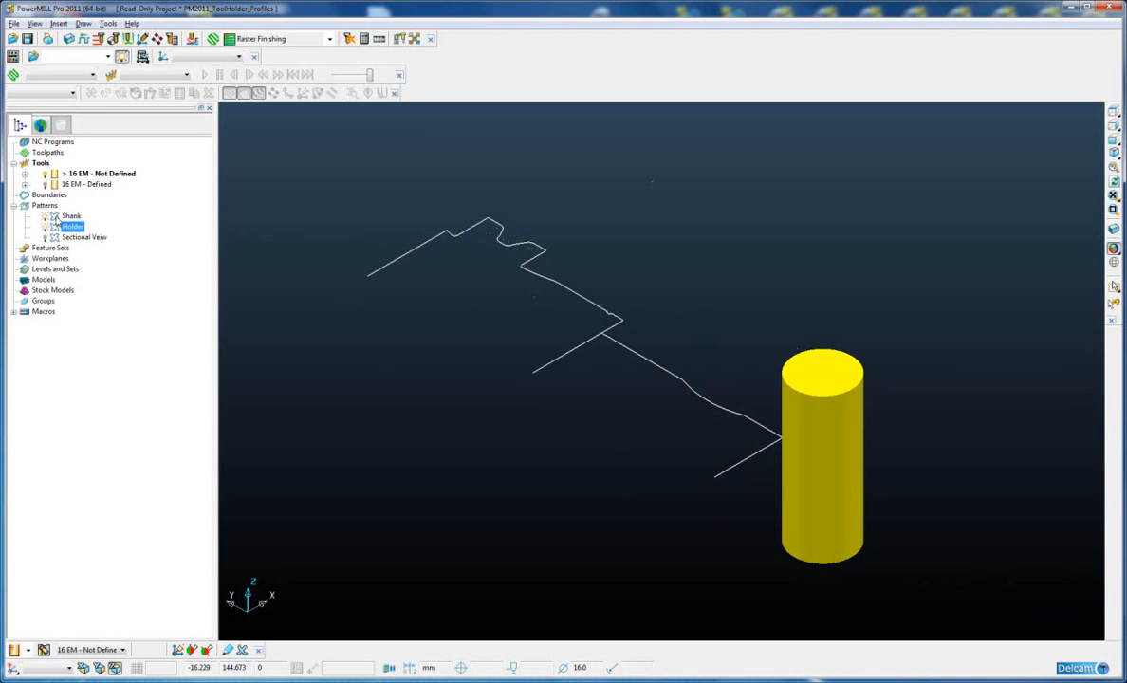
{"action": "left_click", "coordinate": [79, 216]}
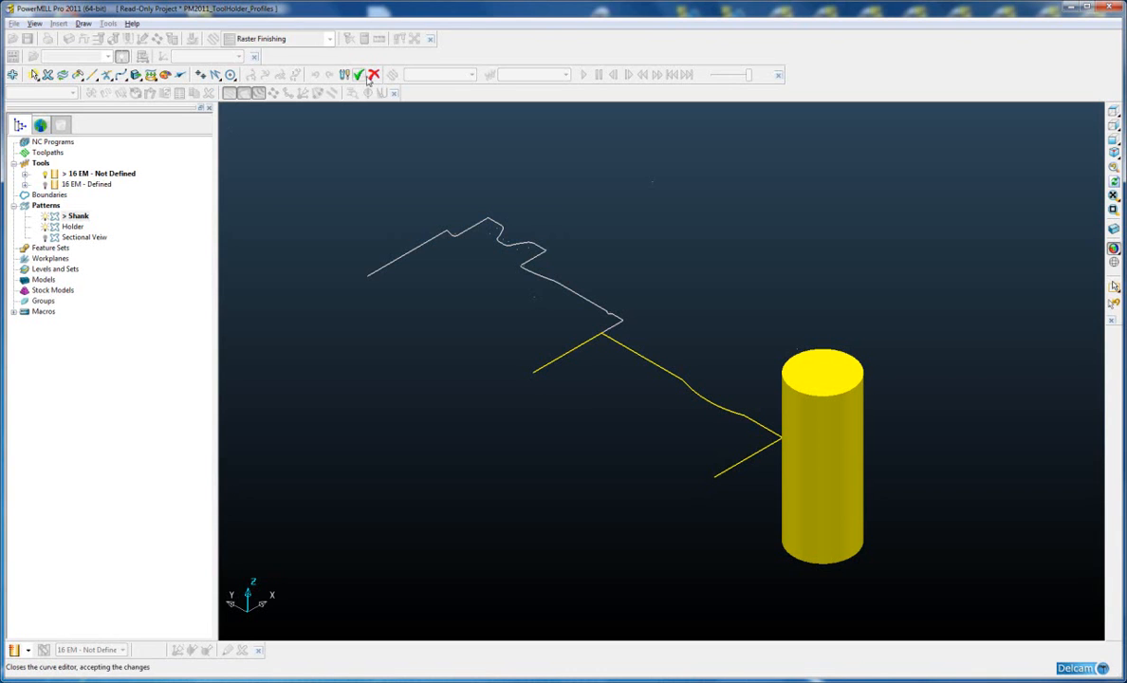
{"action": "left_click", "coordinate": [359, 74]}
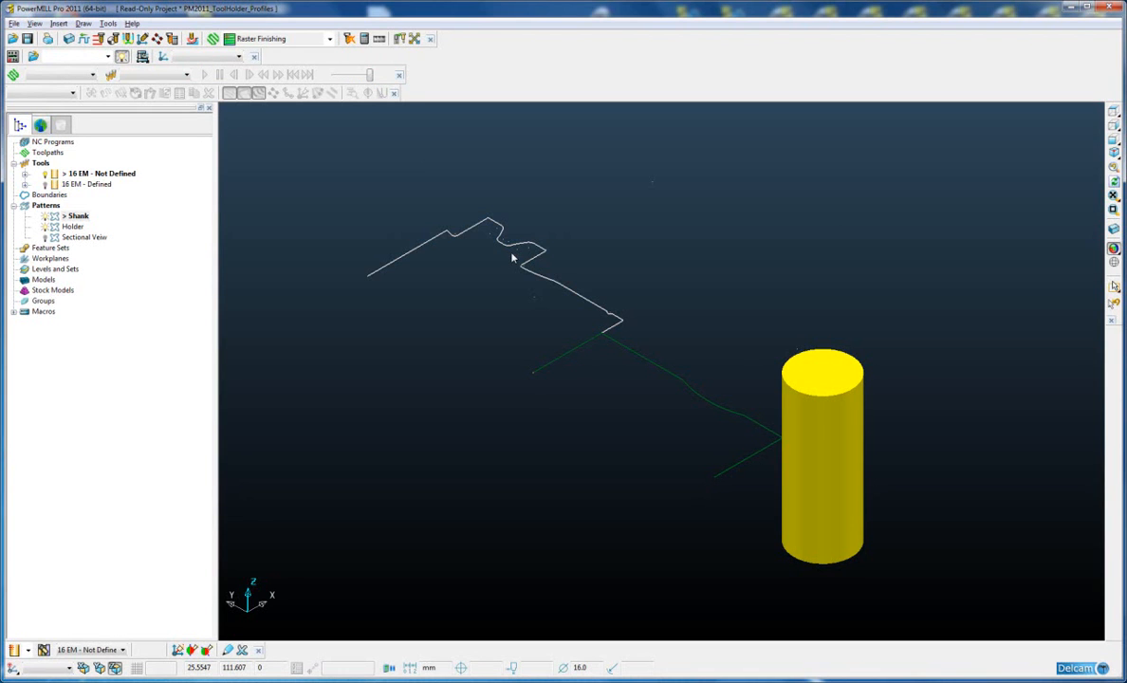
{"action": "mouse_move", "coordinate": [556, 316]}
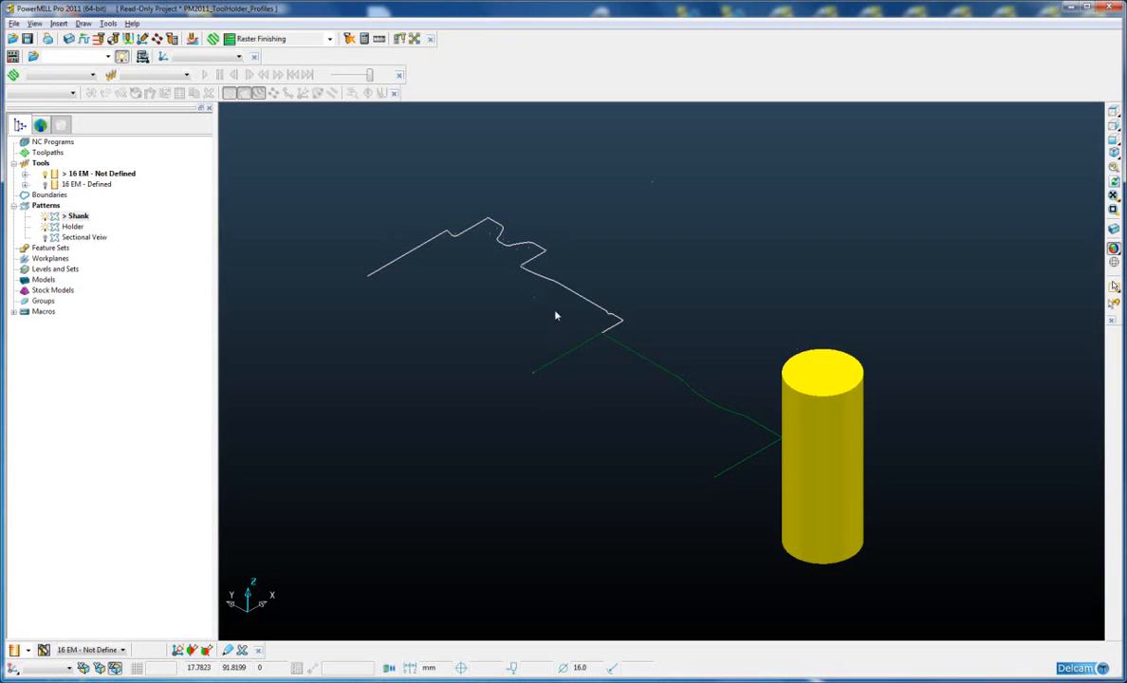
In the 16 EM tool settings, create a 50 mm shank from the Shank pattern.
{"action": "right_click", "coordinate": [100, 172]}
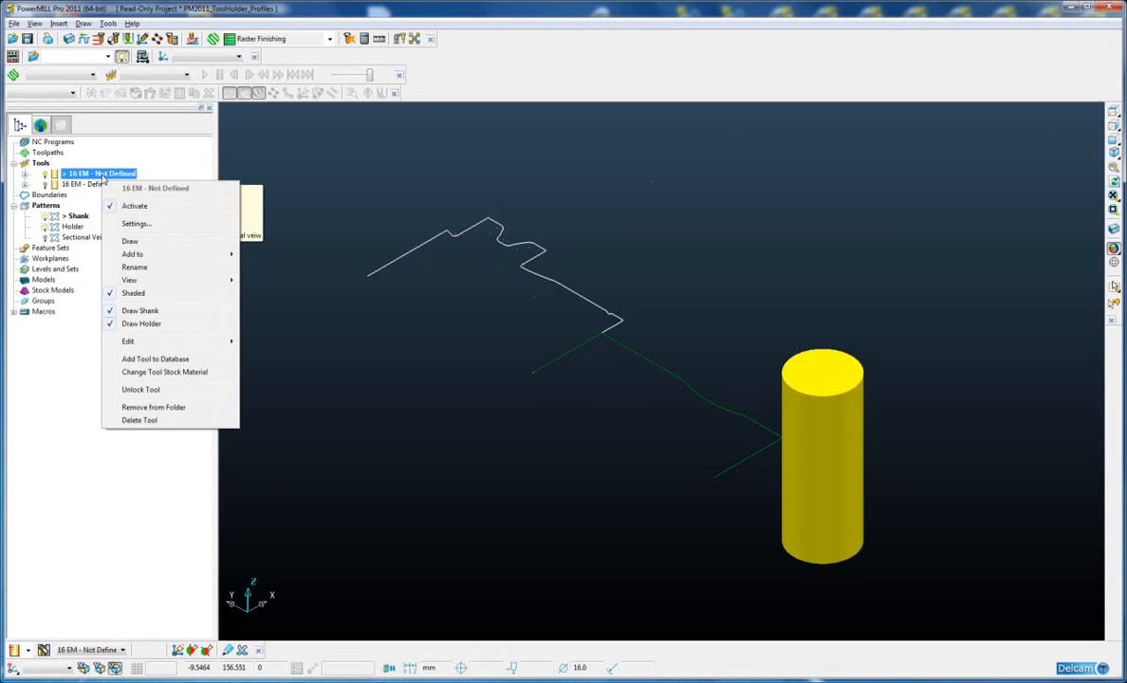
{"action": "mouse_move", "coordinate": [136, 223]}
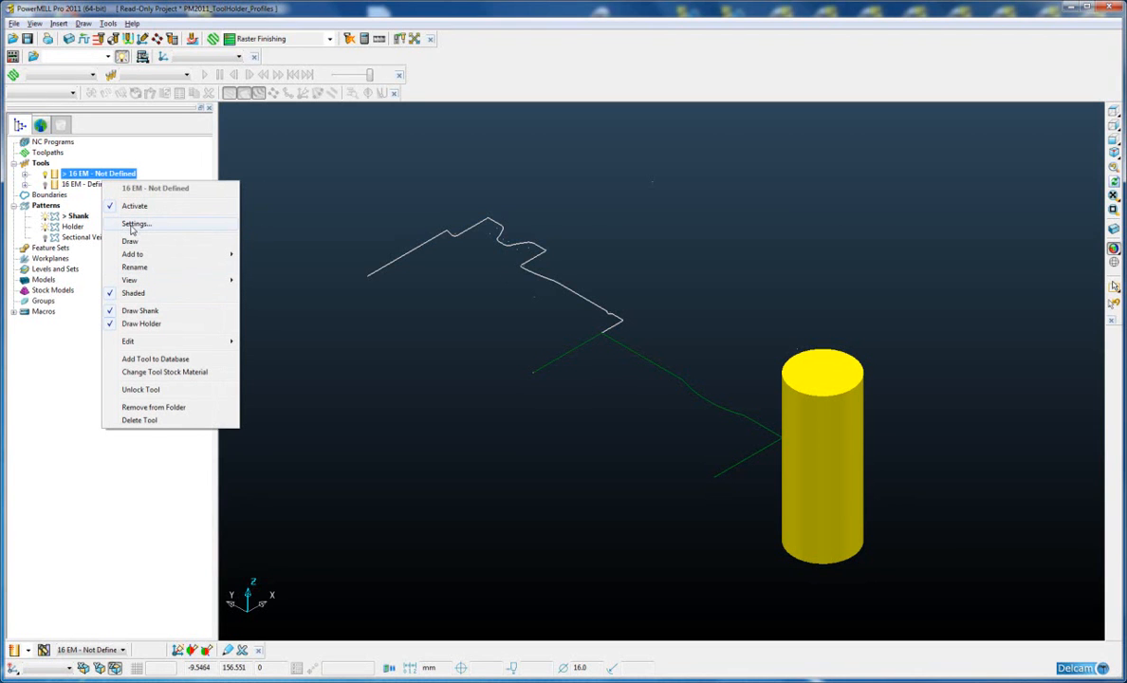
{"action": "left_click", "coordinate": [136, 224]}
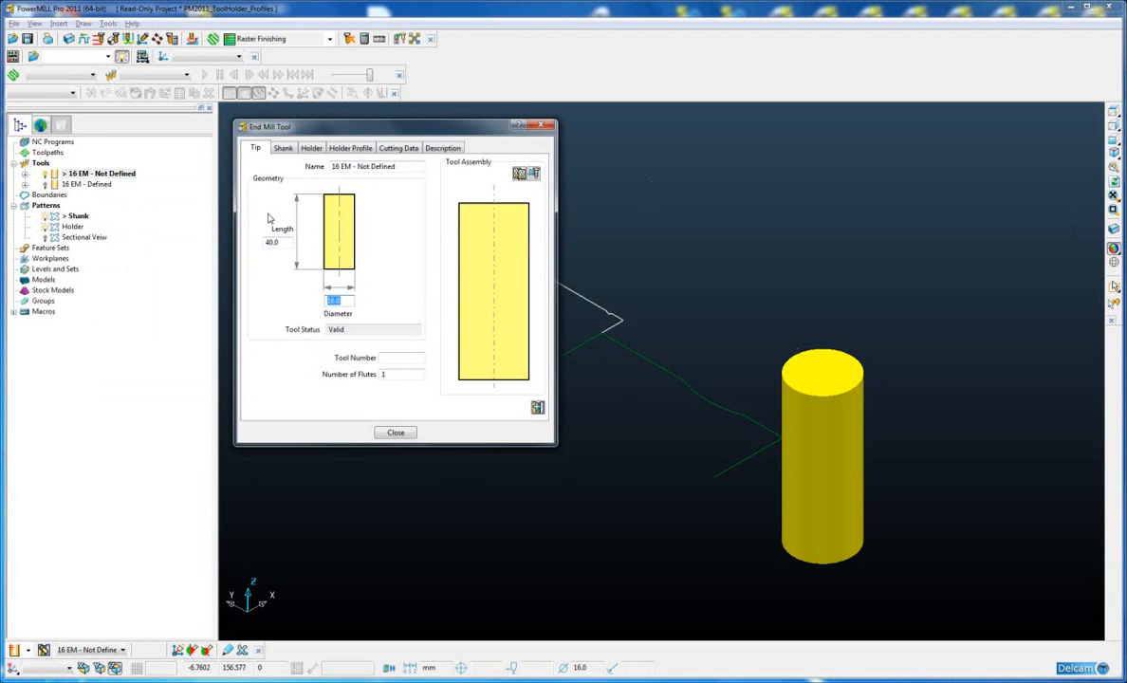
{"action": "left_click", "coordinate": [283, 147]}
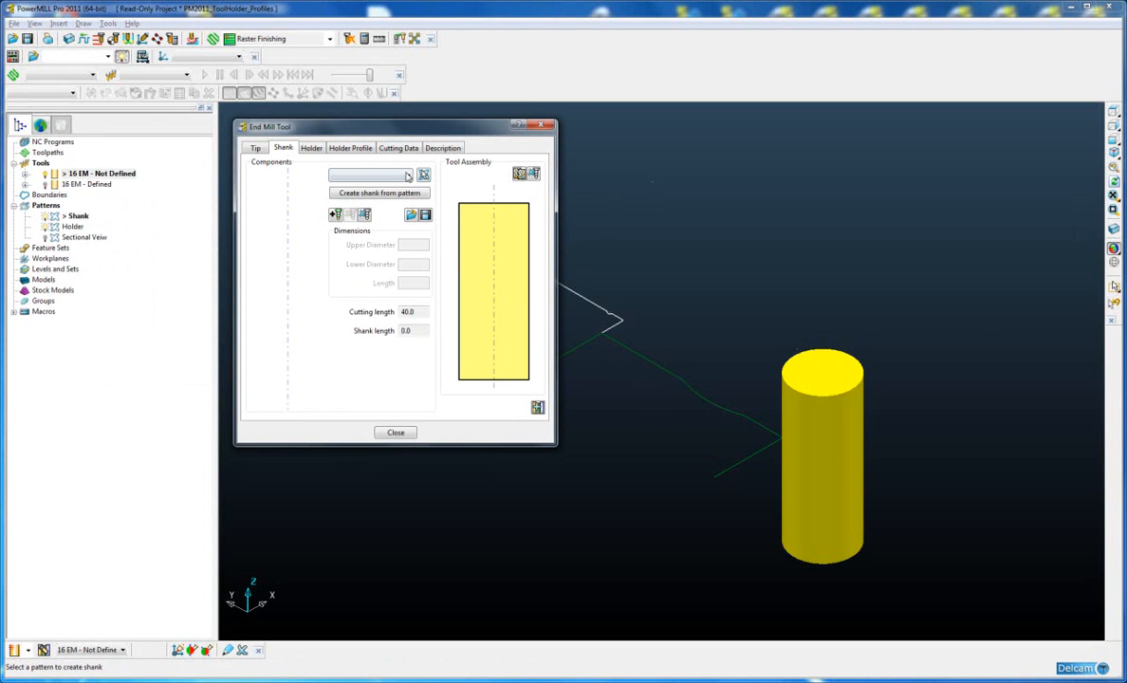
{"action": "left_click", "coordinate": [407, 175]}
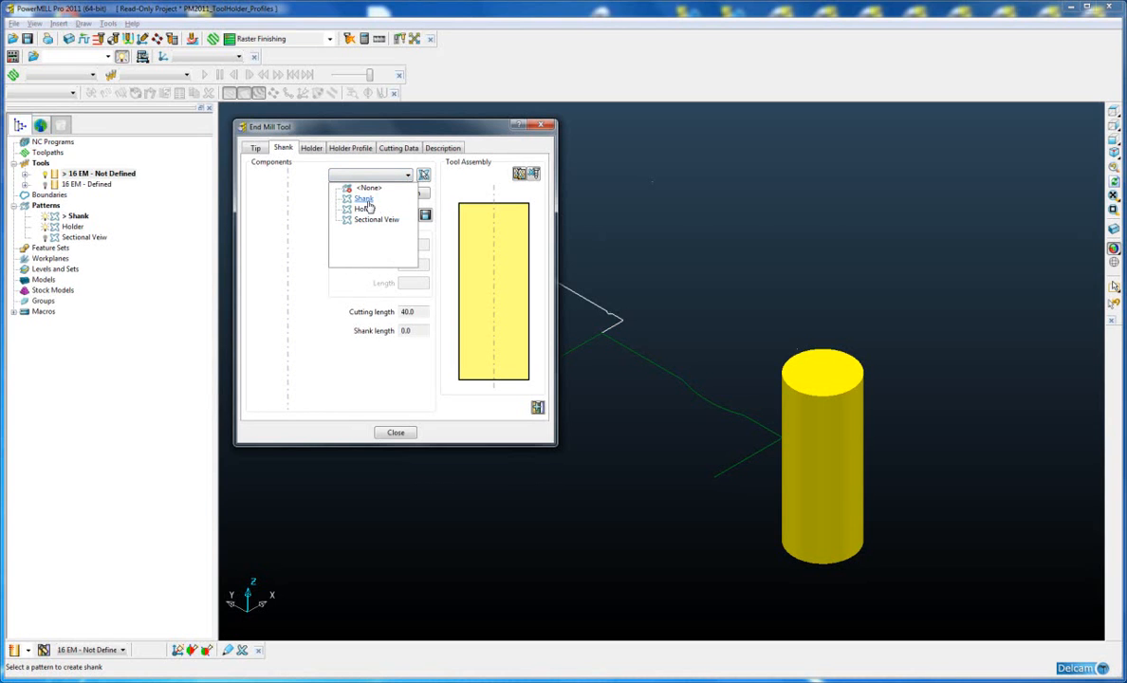
{"action": "left_click", "coordinate": [364, 198]}
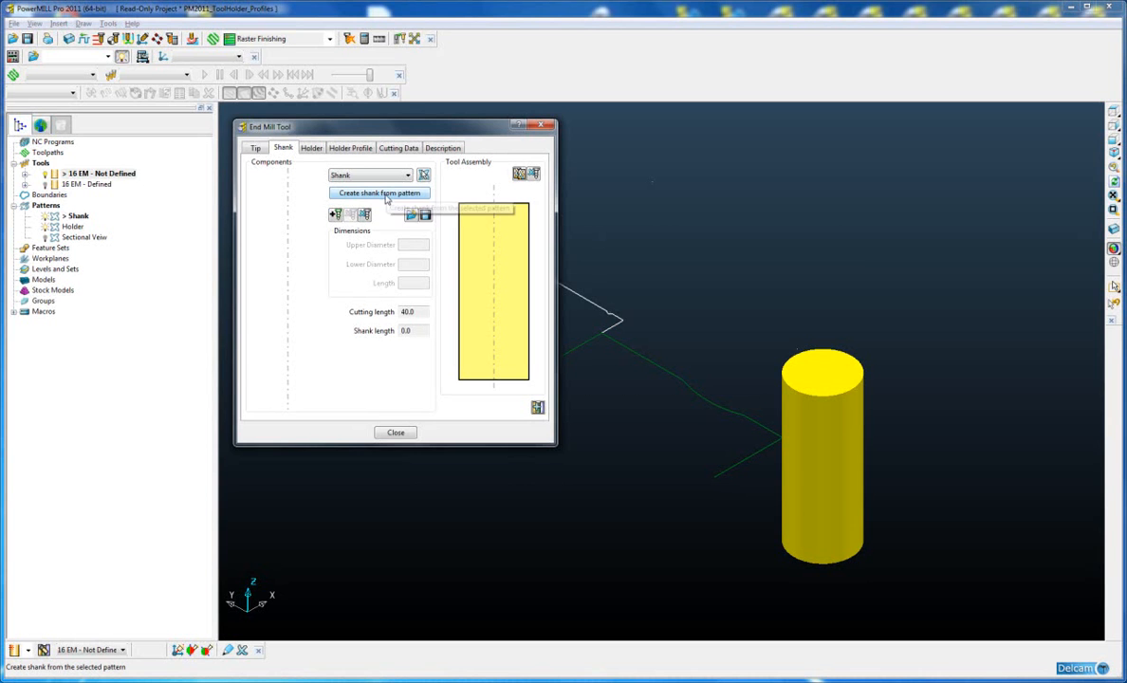
{"action": "left_click", "coordinate": [380, 193]}
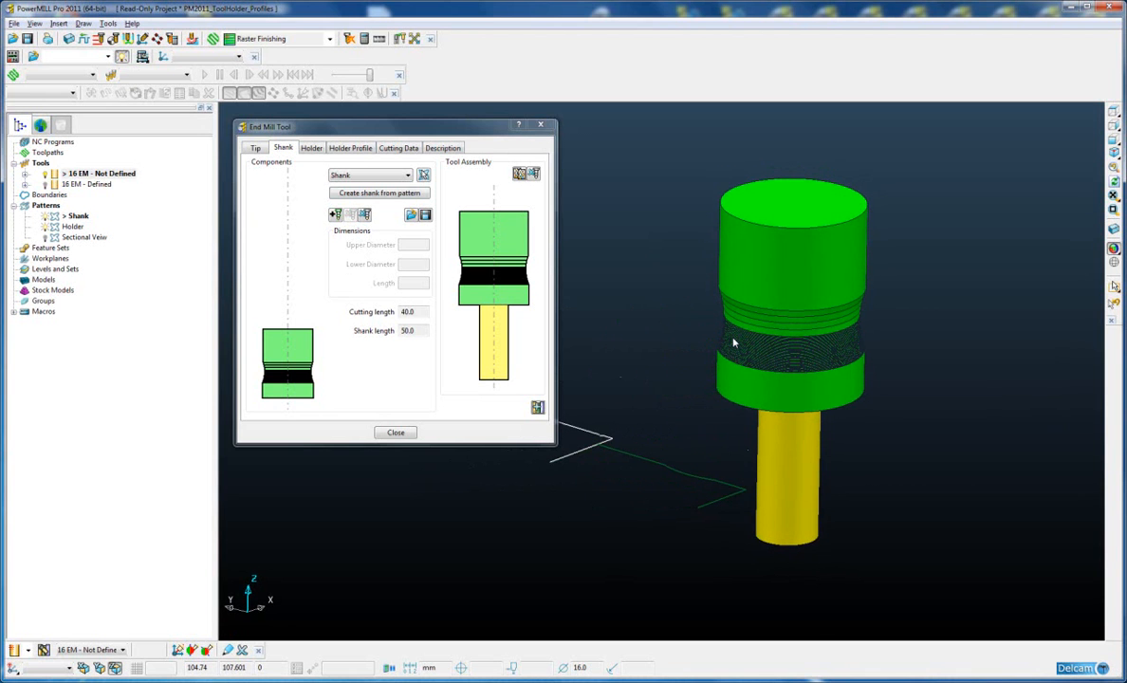
{"action": "mouse_move", "coordinate": [712, 314]}
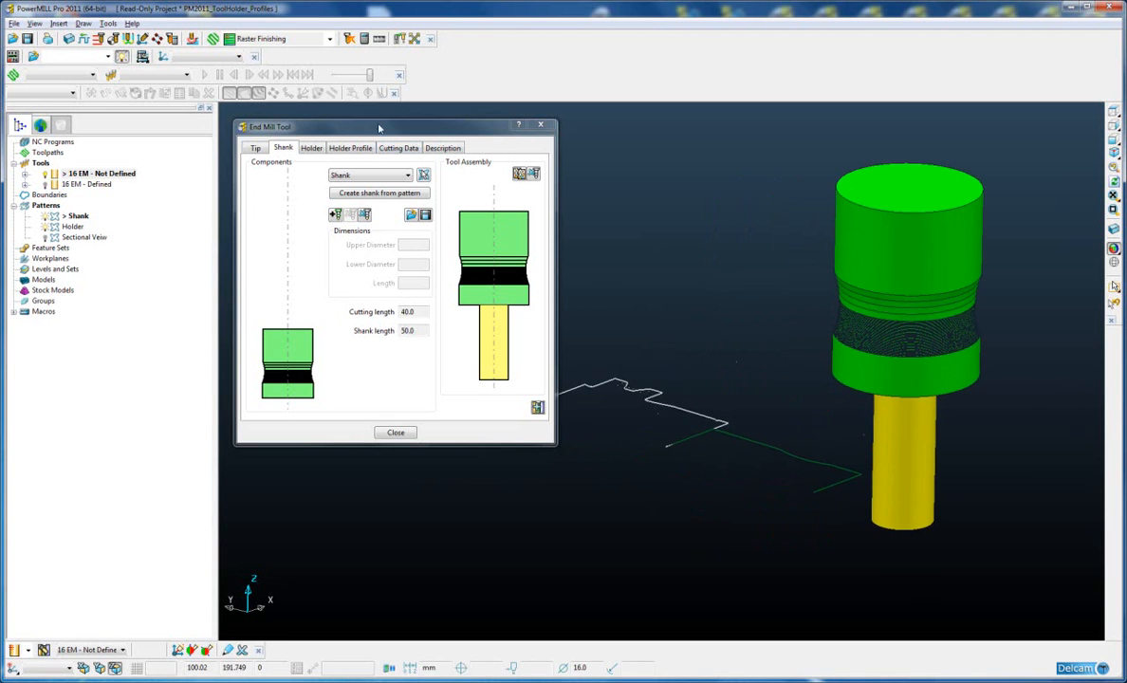
{"action": "left_click_drag", "start_coordinate": [380, 126], "coordinate": [299, 136]}
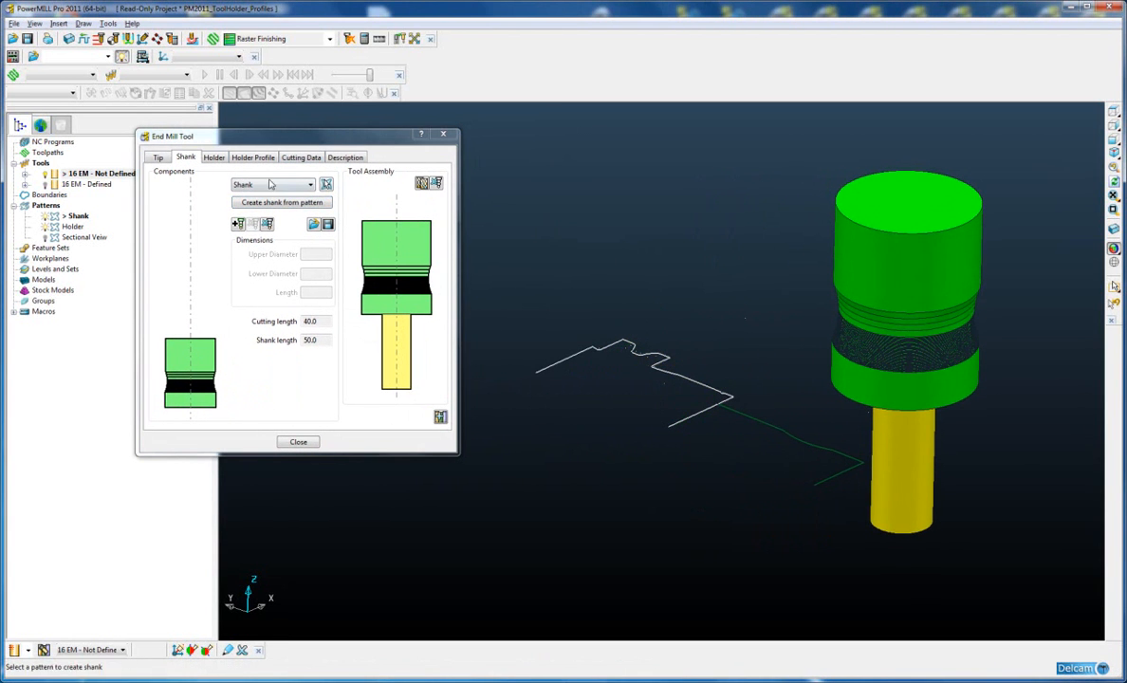
Create the 16 EM holder from the Holder pattern, giving 135.8991 mm gauge length.
{"action": "left_click", "coordinate": [214, 157]}
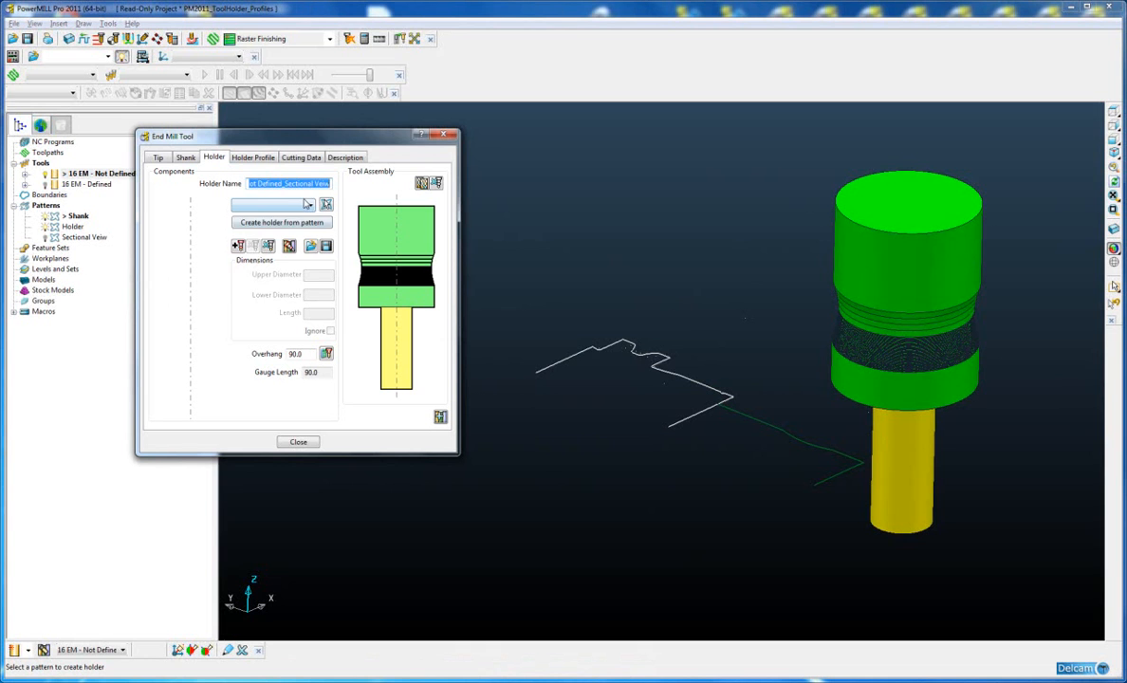
{"action": "left_click", "coordinate": [310, 205]}
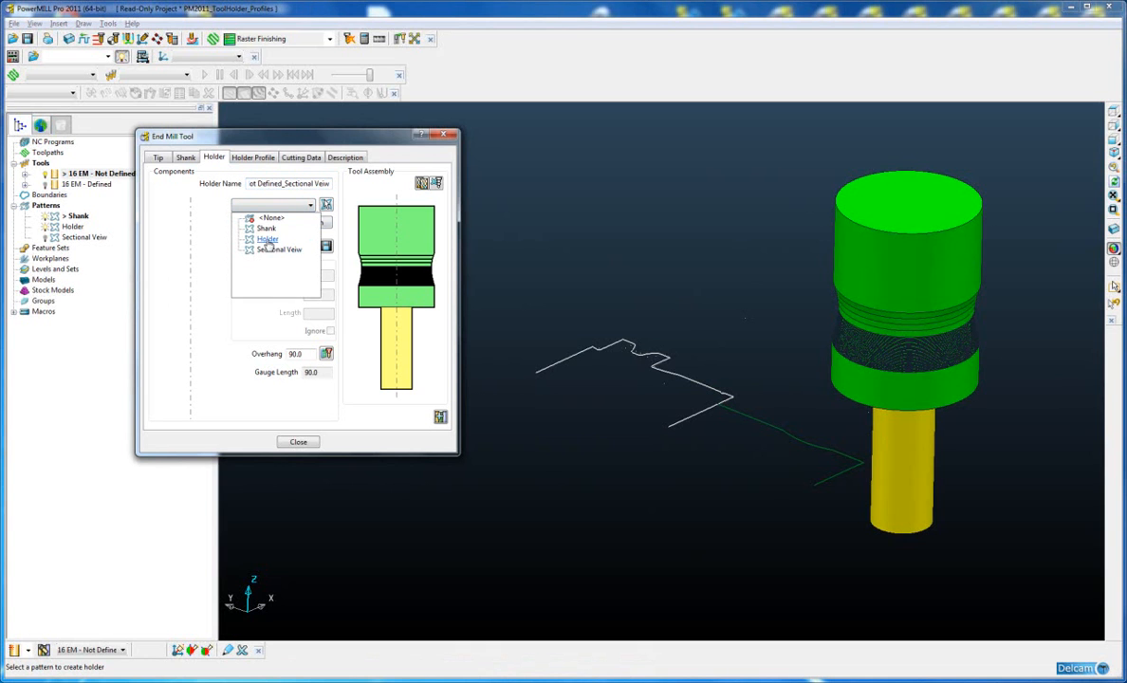
{"action": "left_click", "coordinate": [269, 238]}
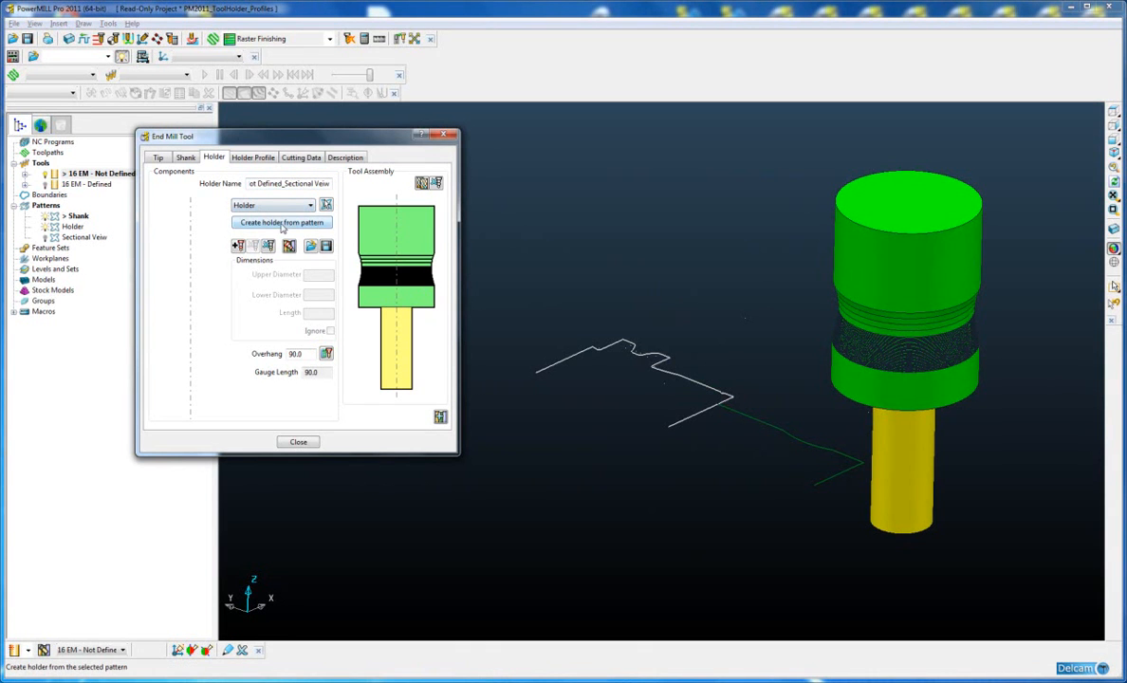
{"action": "left_click", "coordinate": [282, 222]}
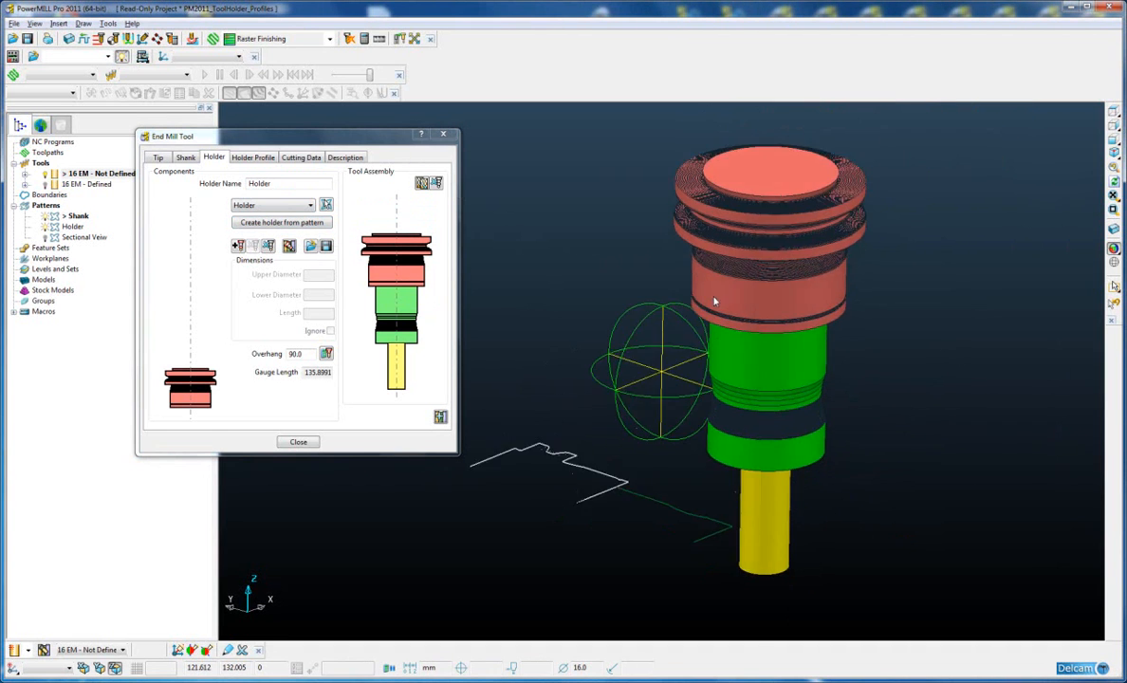
{"action": "left_click_drag", "start_coordinate": [715, 301], "coordinate": [730, 259]}
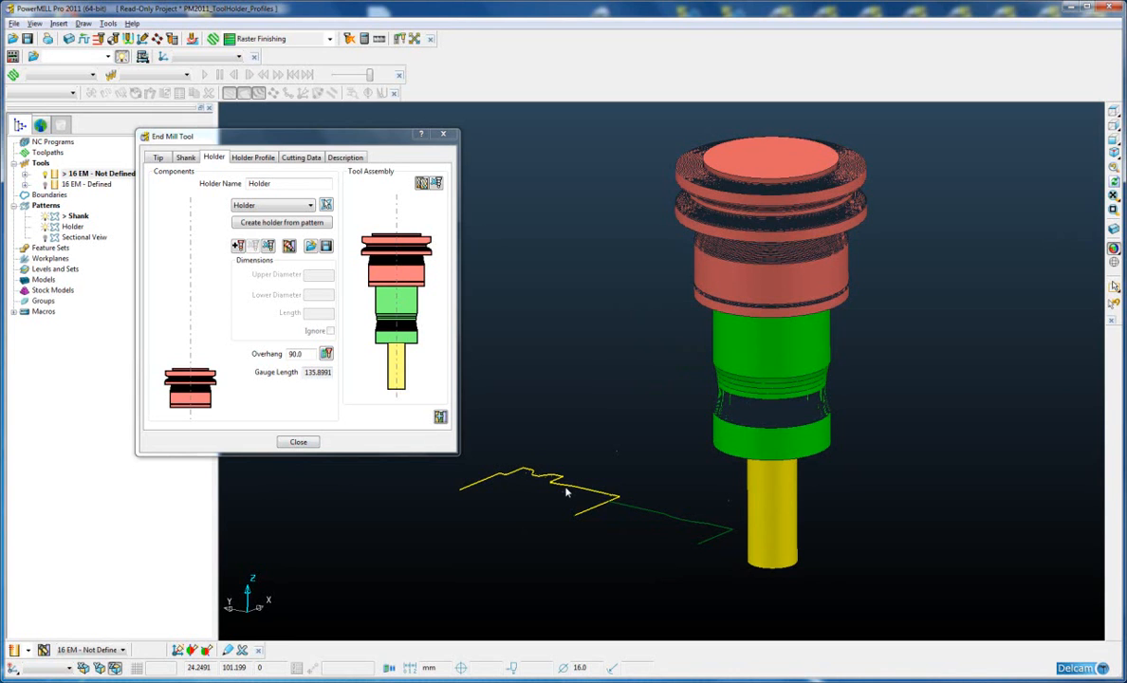
{"action": "mouse_move", "coordinate": [642, 364]}
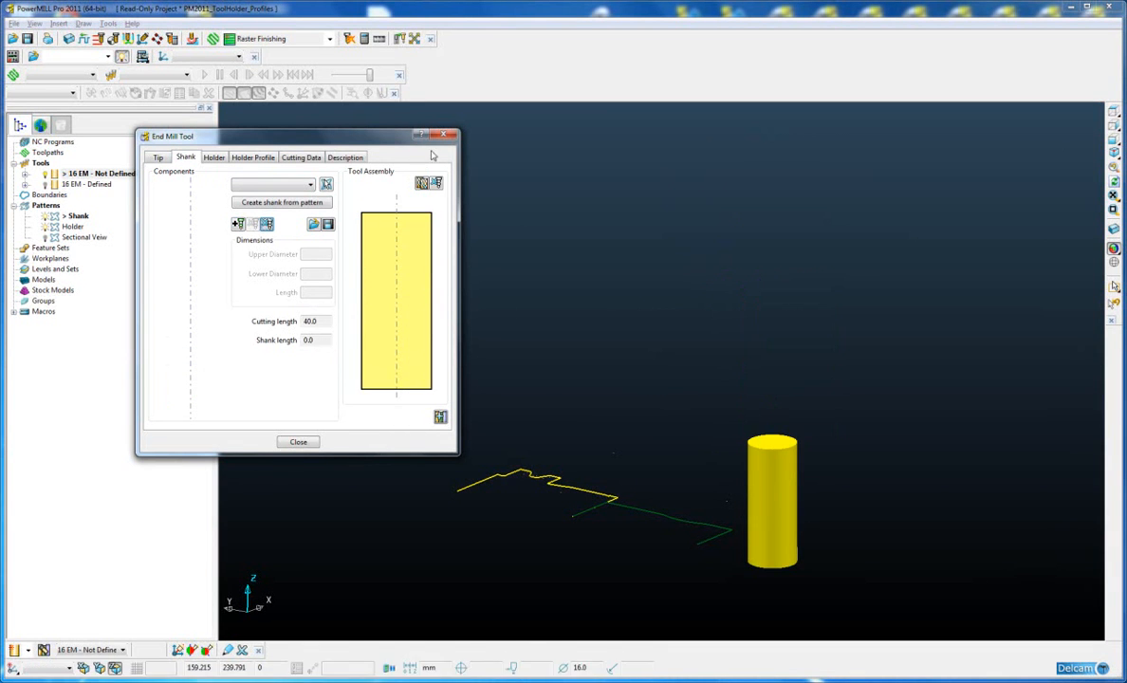
Close tool settings, hide Shank and Holder profiles, and activate Sectional Veiw.
{"action": "left_click", "coordinate": [298, 441]}
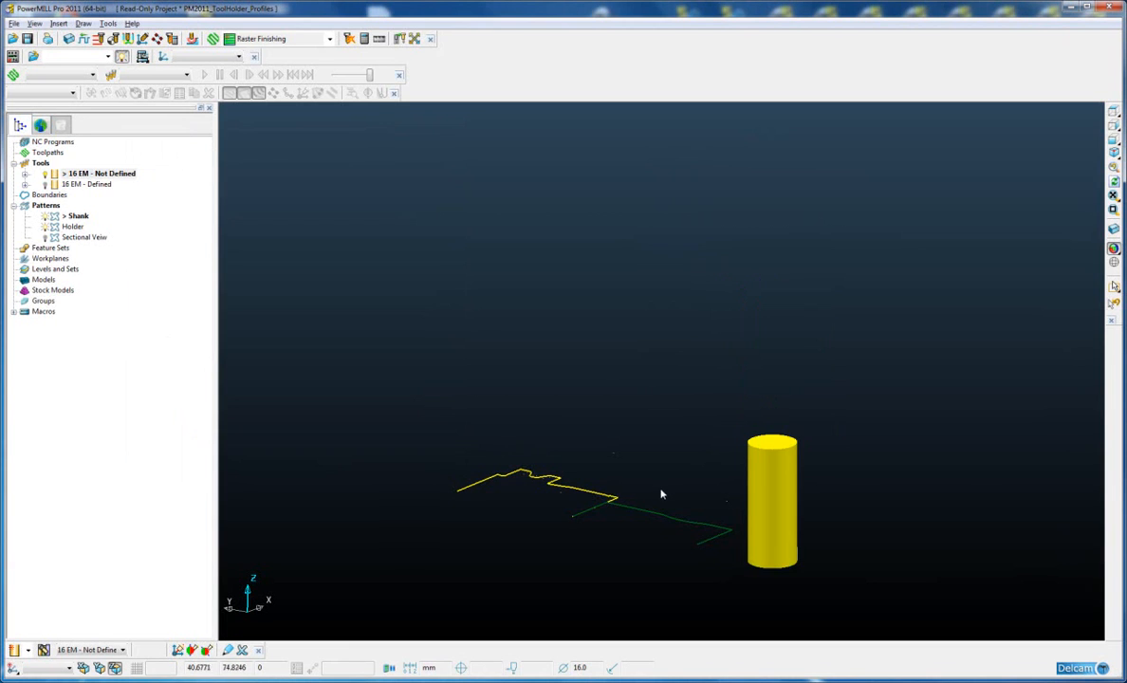
{"action": "left_click", "coordinate": [102, 173]}
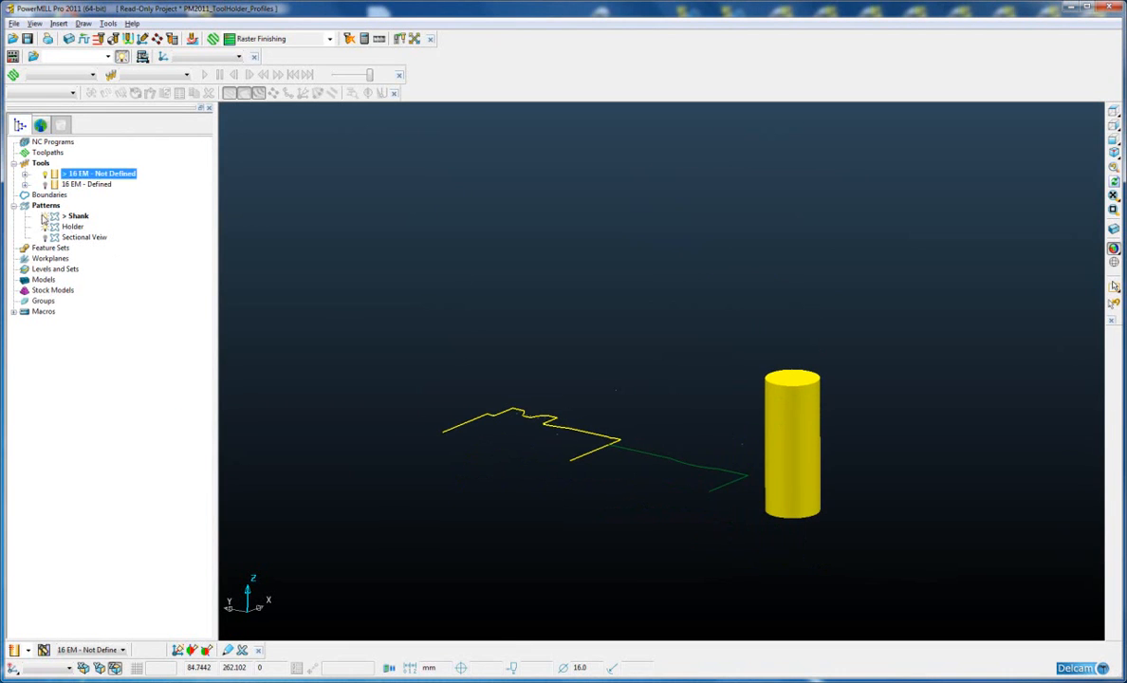
{"action": "left_click", "coordinate": [78, 215]}
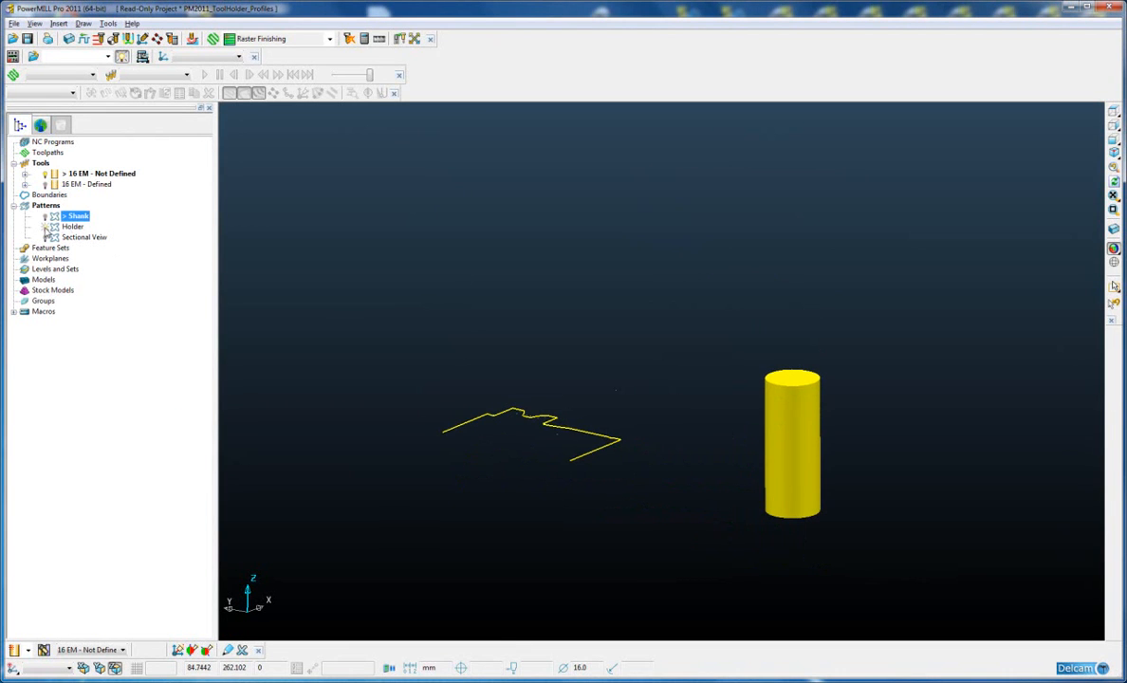
{"action": "left_click", "coordinate": [72, 225]}
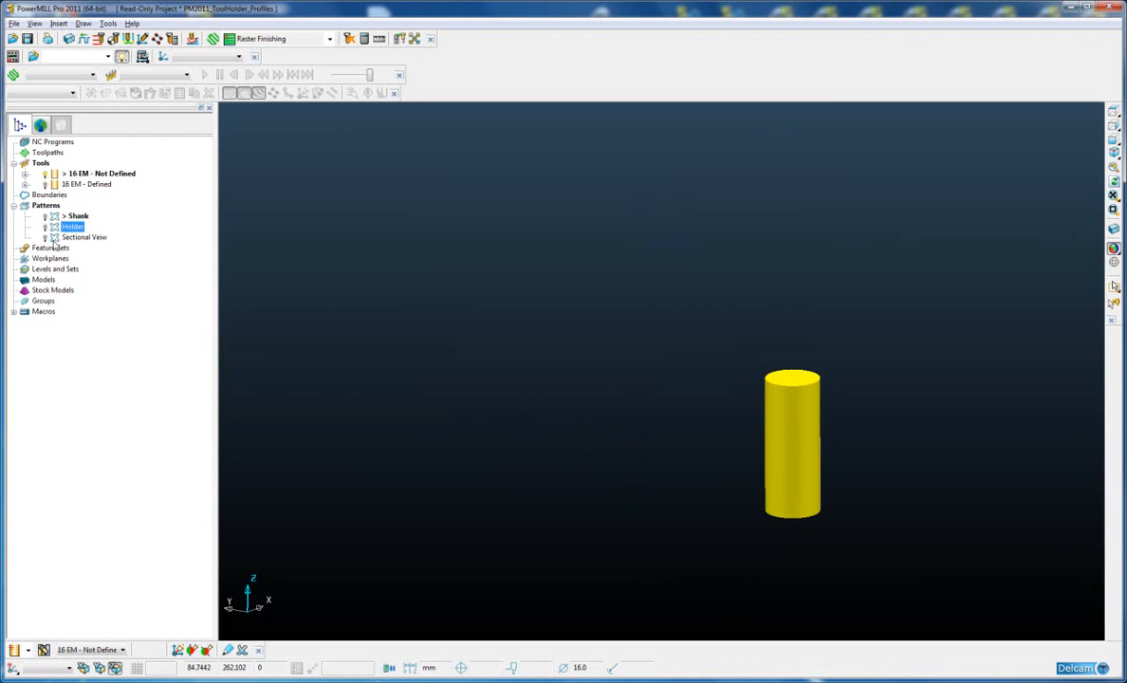
{"action": "left_click", "coordinate": [85, 237]}
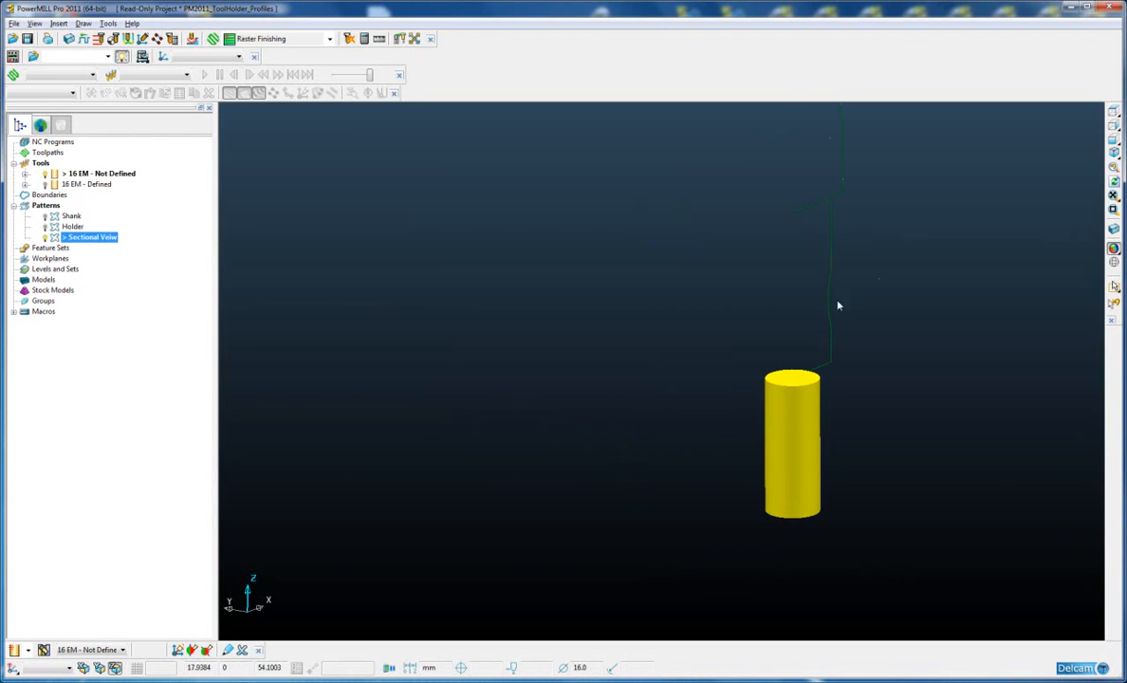
View the Sectional Veiw profile from the front, then show the Shank profile again.
{"action": "left_click_drag", "start_coordinate": [838, 305], "coordinate": [719, 341]}
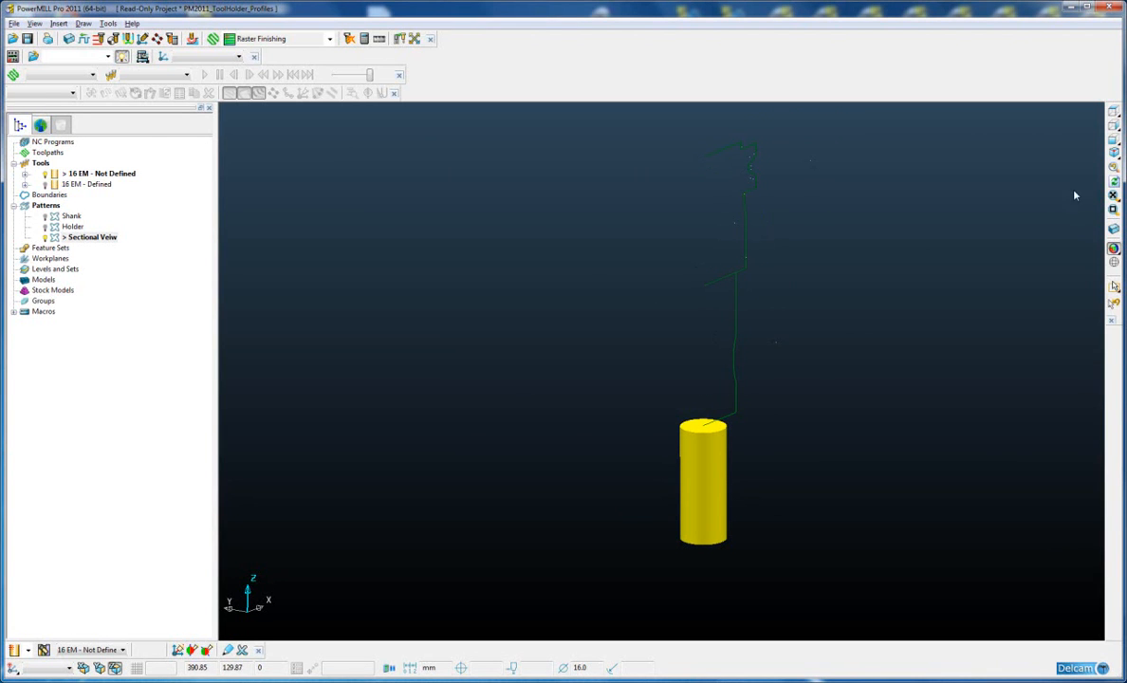
{"action": "left_click", "coordinate": [1114, 139]}
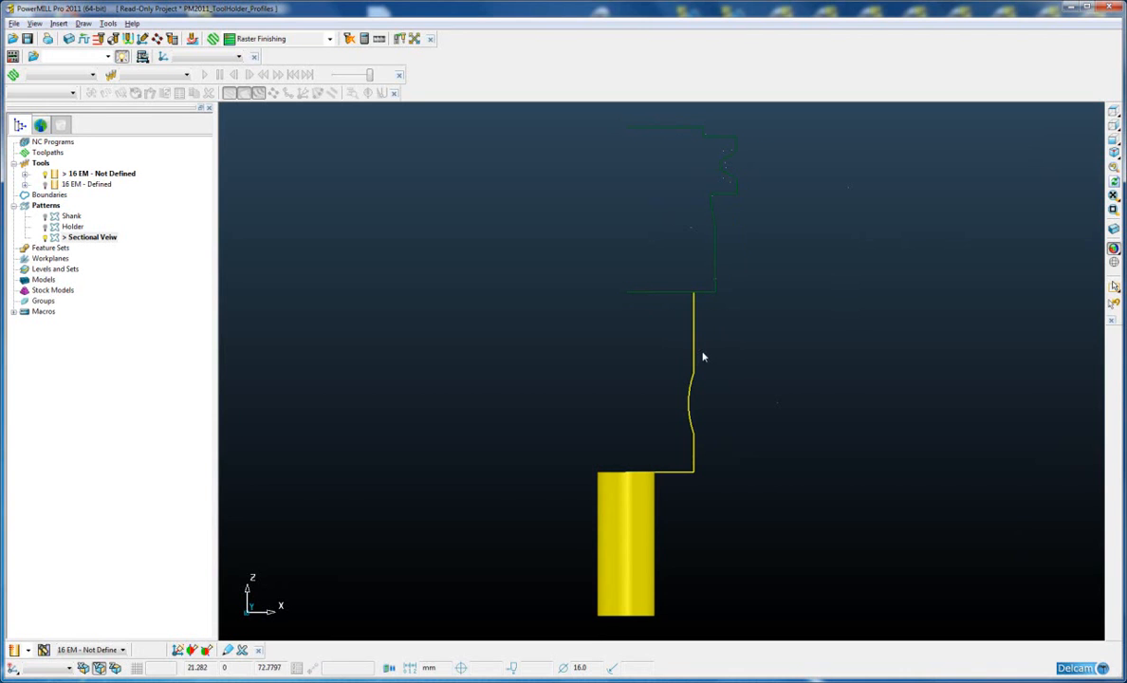
{"action": "mouse_move", "coordinate": [619, 289]}
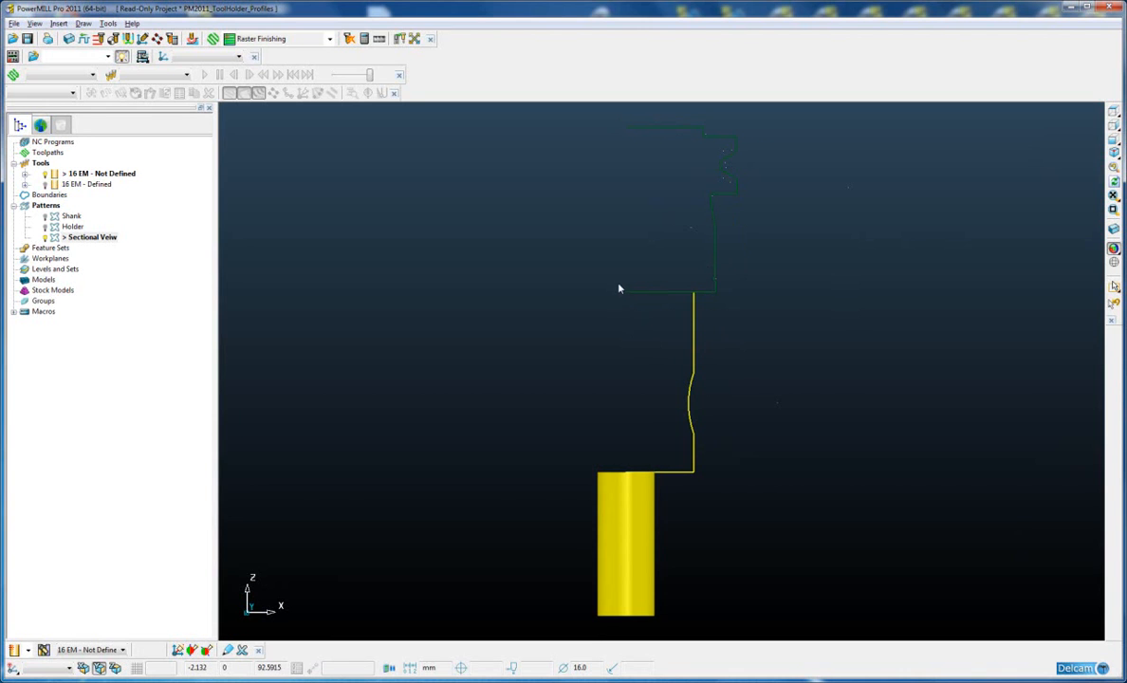
{"action": "left_click_drag", "start_coordinate": [620, 289], "coordinate": [626, 316]}
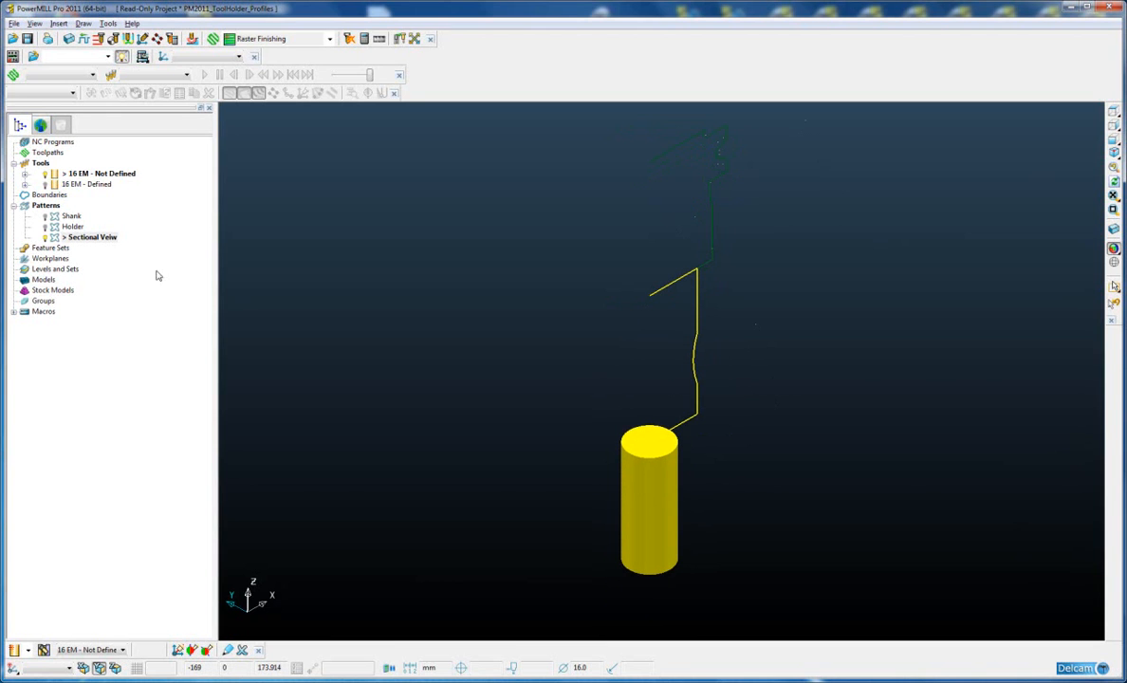
{"action": "left_click", "coordinate": [71, 216]}
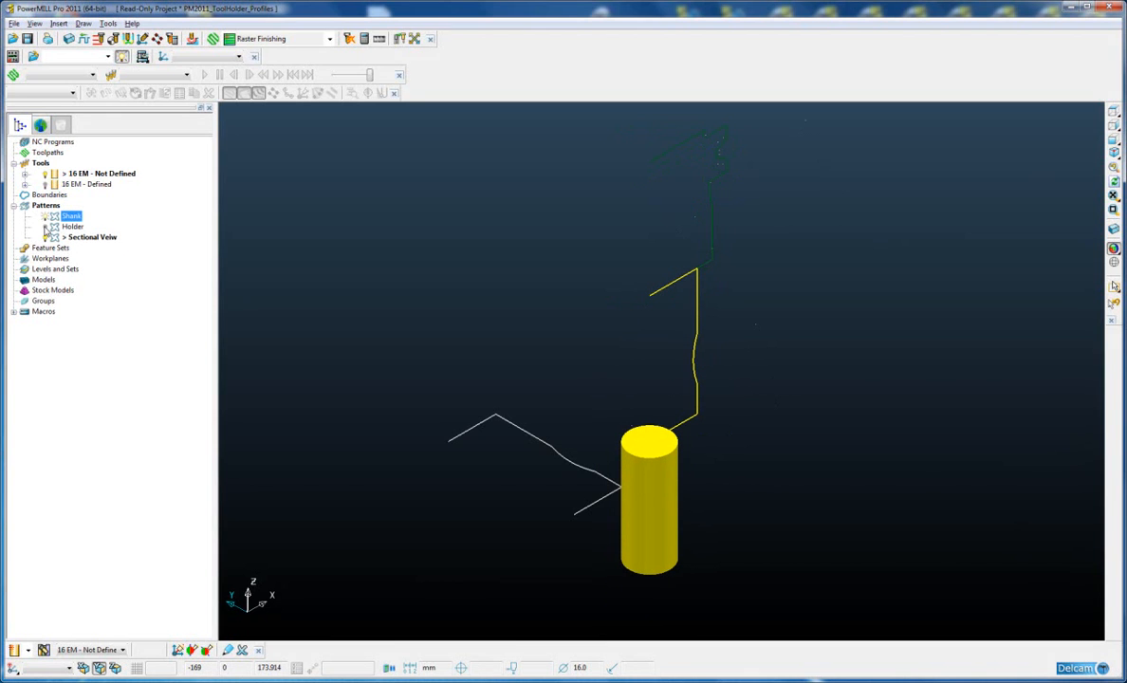
Show the Holder profile for comparison, then hide it again.
{"action": "left_click", "coordinate": [73, 226]}
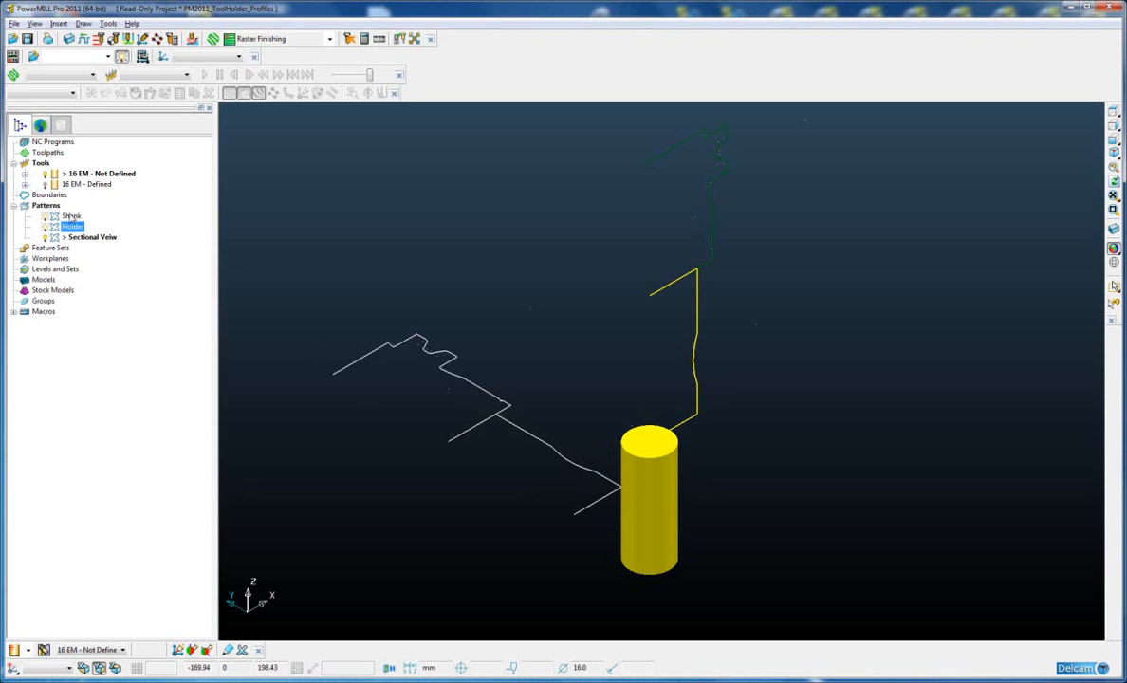
{"action": "left_click", "coordinate": [54, 217]}
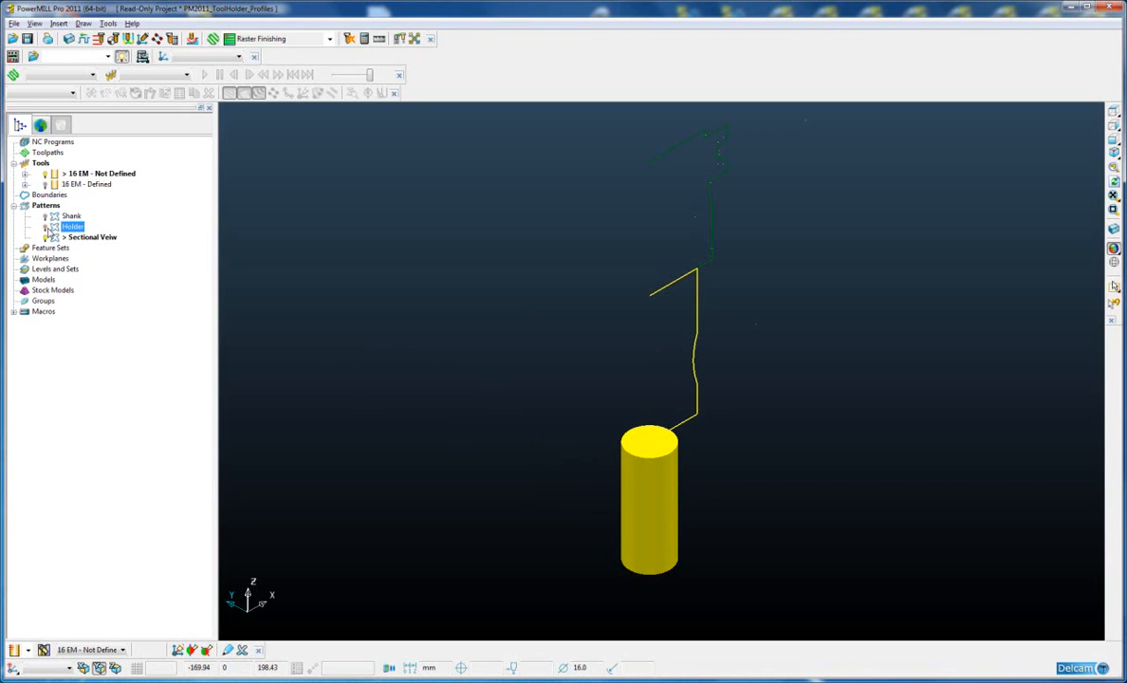
{"action": "mouse_move", "coordinate": [613, 273]}
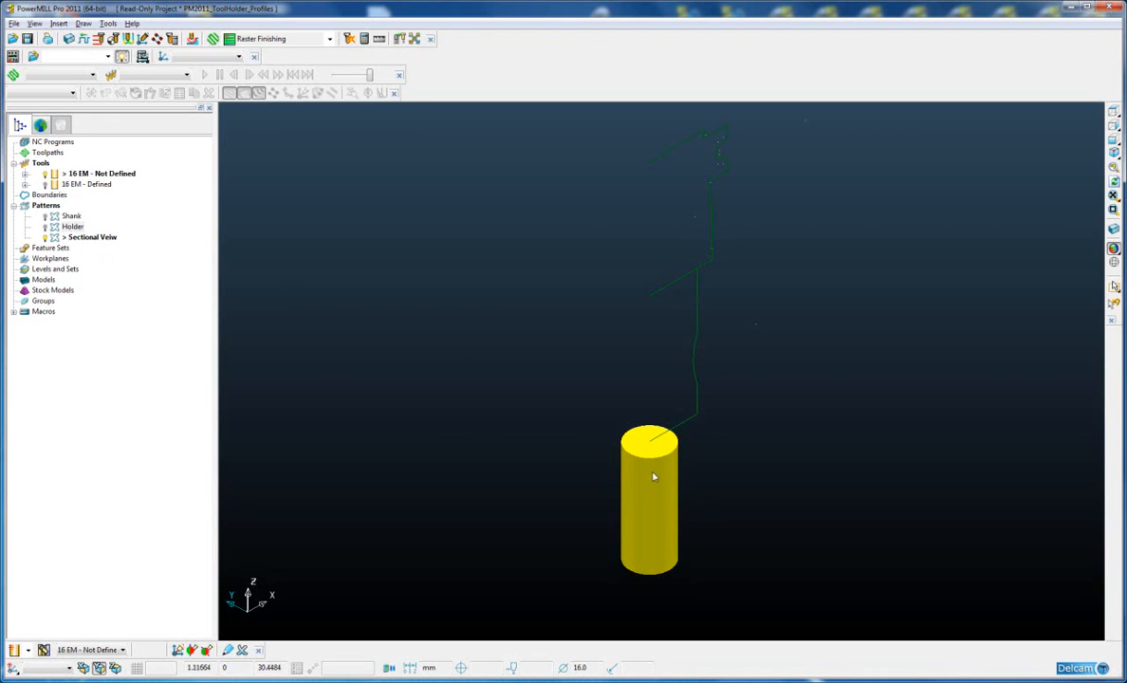
{"action": "mouse_move", "coordinate": [557, 367]}
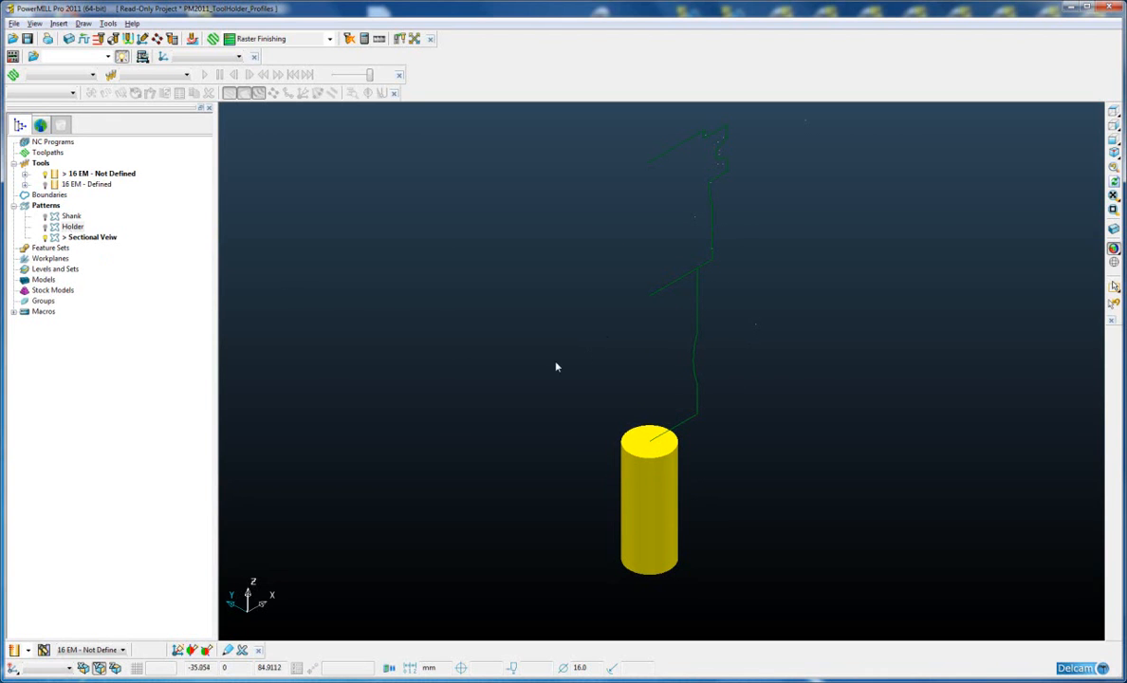